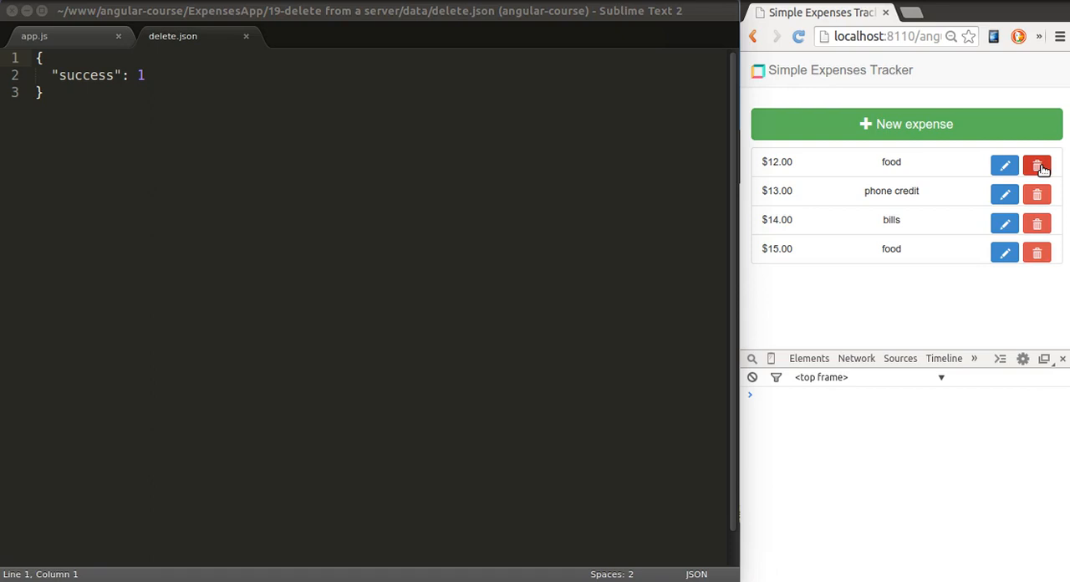
mouse_move(413, 199)
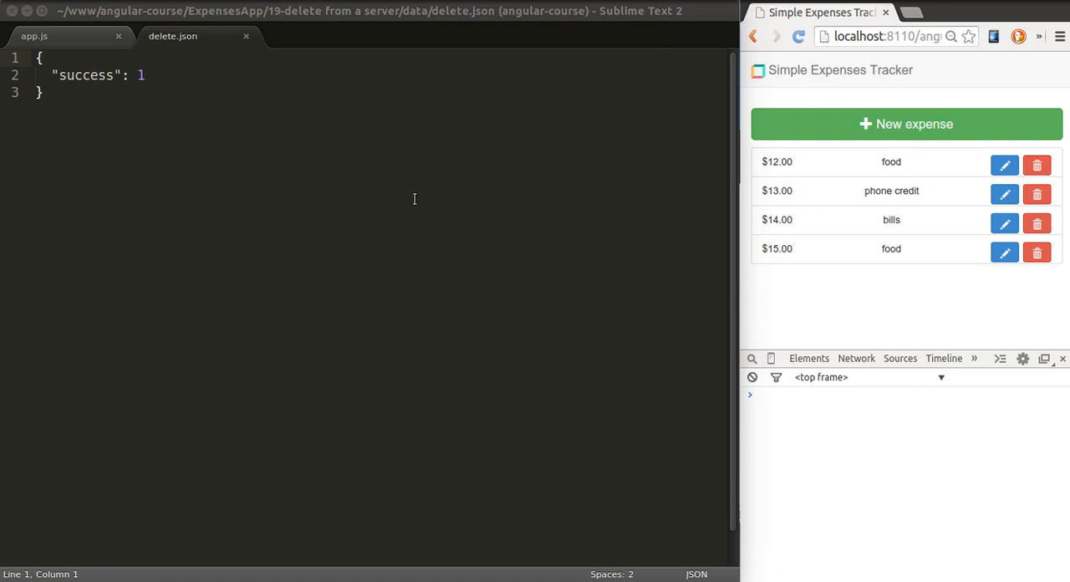
mouse_move(398, 218)
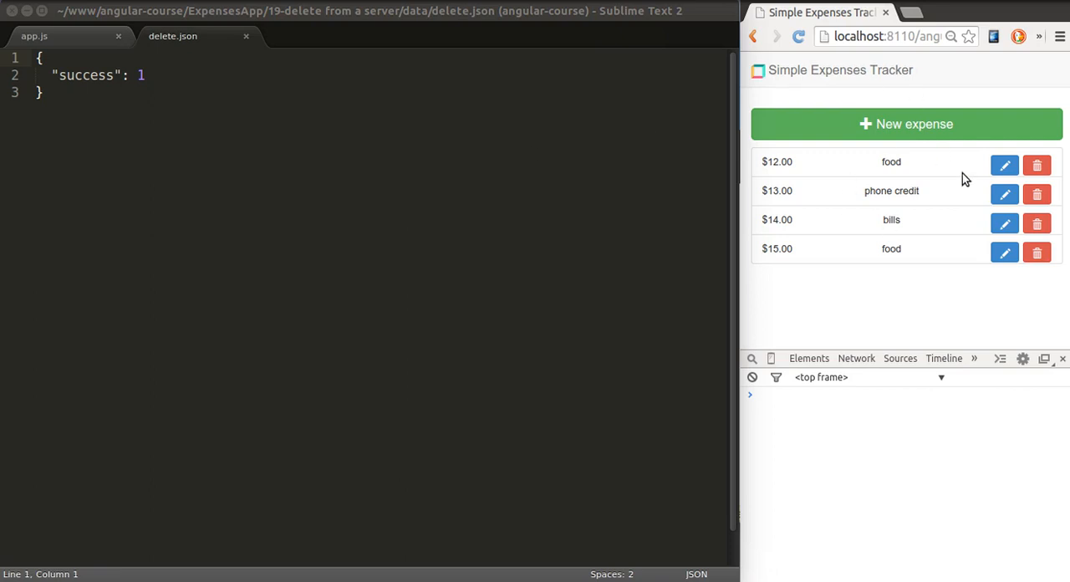
mouse_move(955, 181)
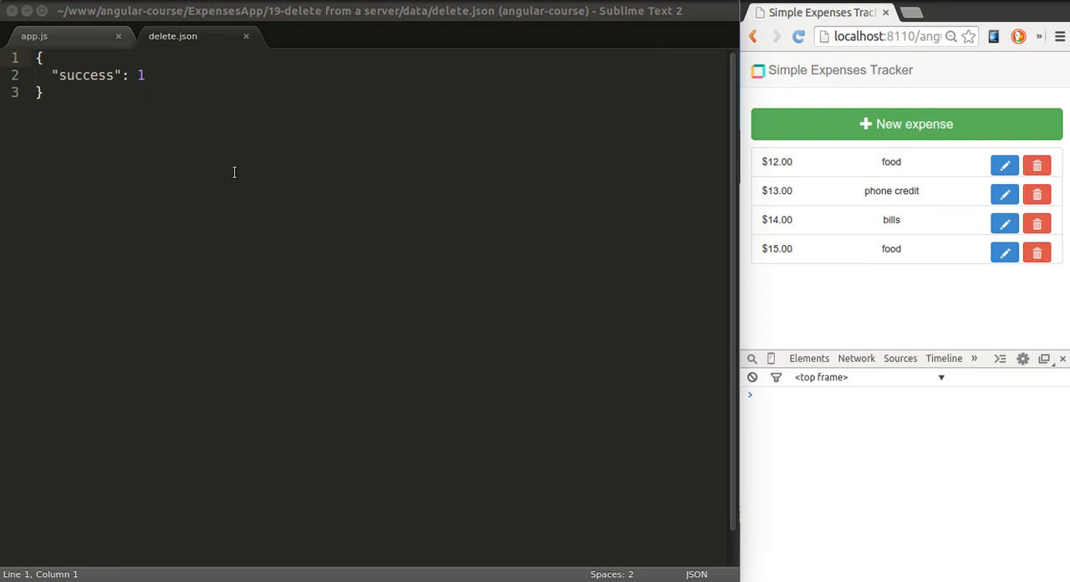
Switch to app.js and begin an $http call in service.remove.
left_click(71, 92)
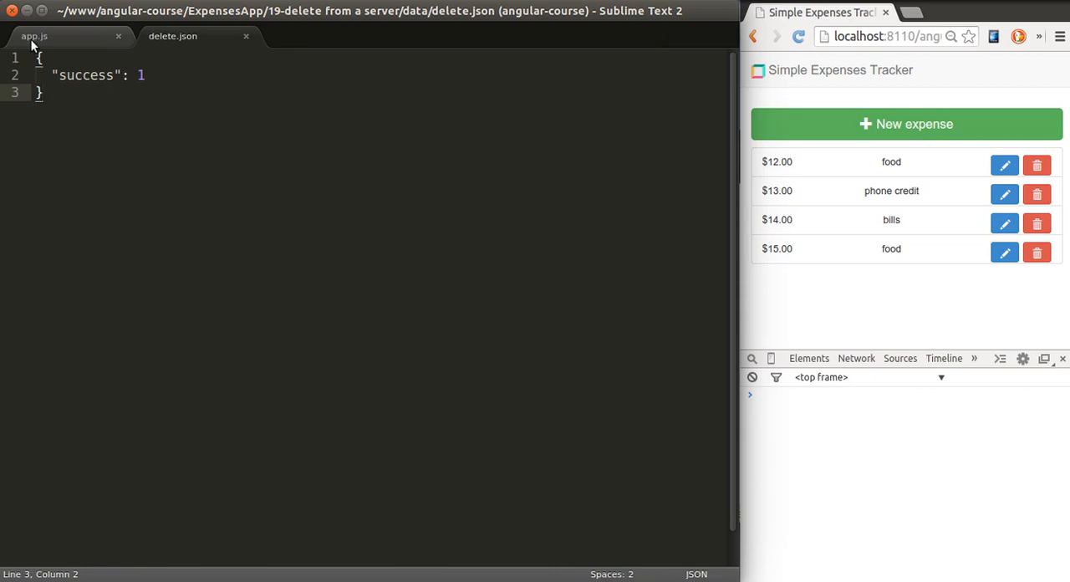
left_click(33, 36)
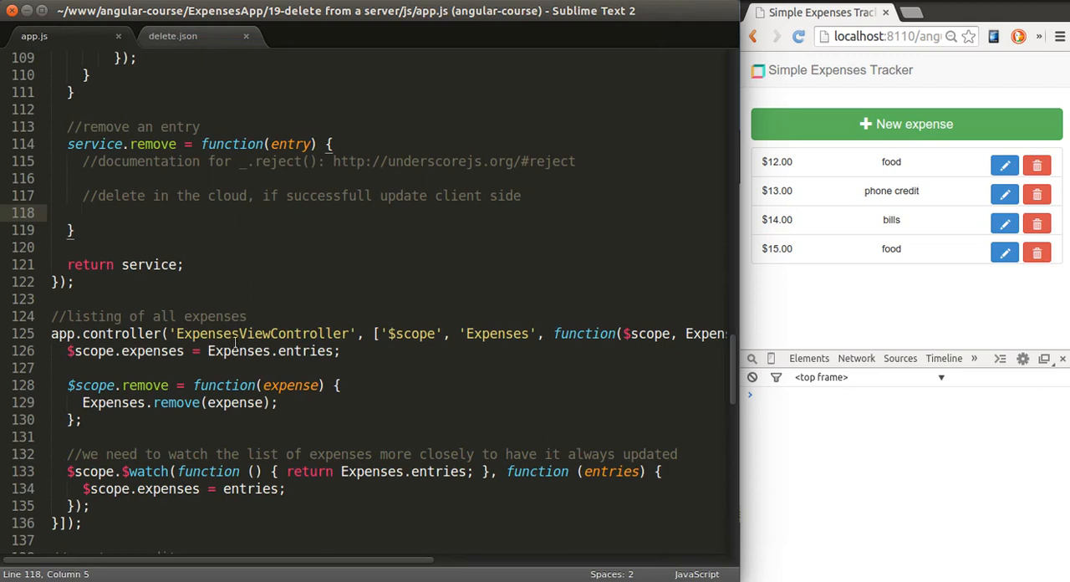
type("$")
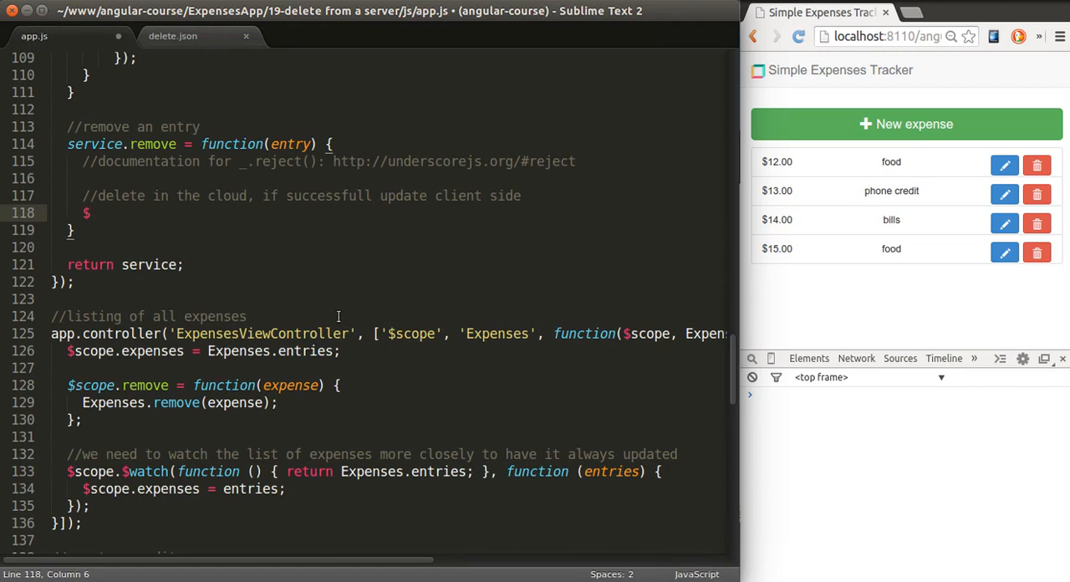
type("http")
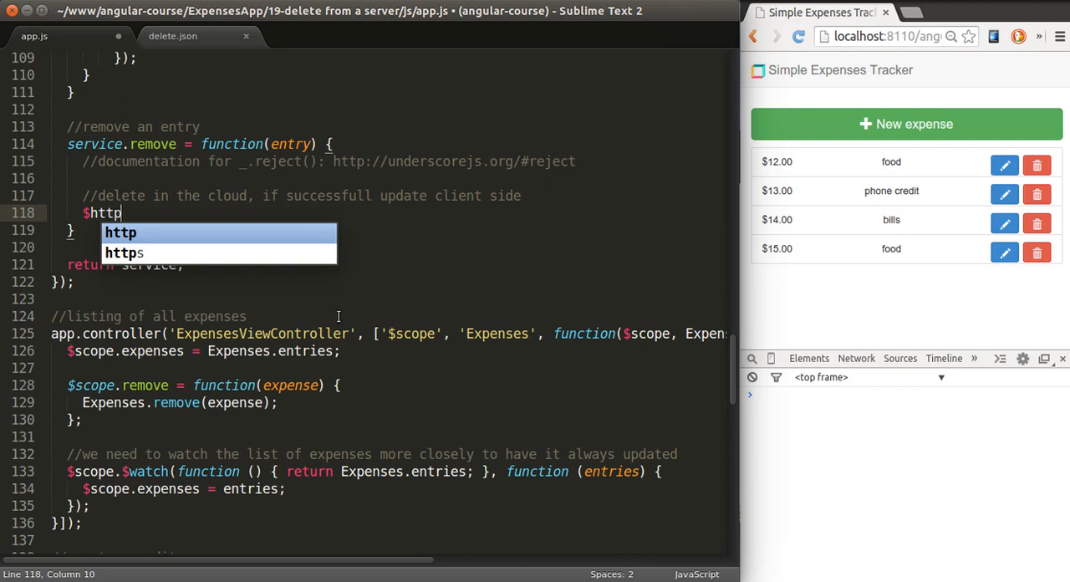
type(".")
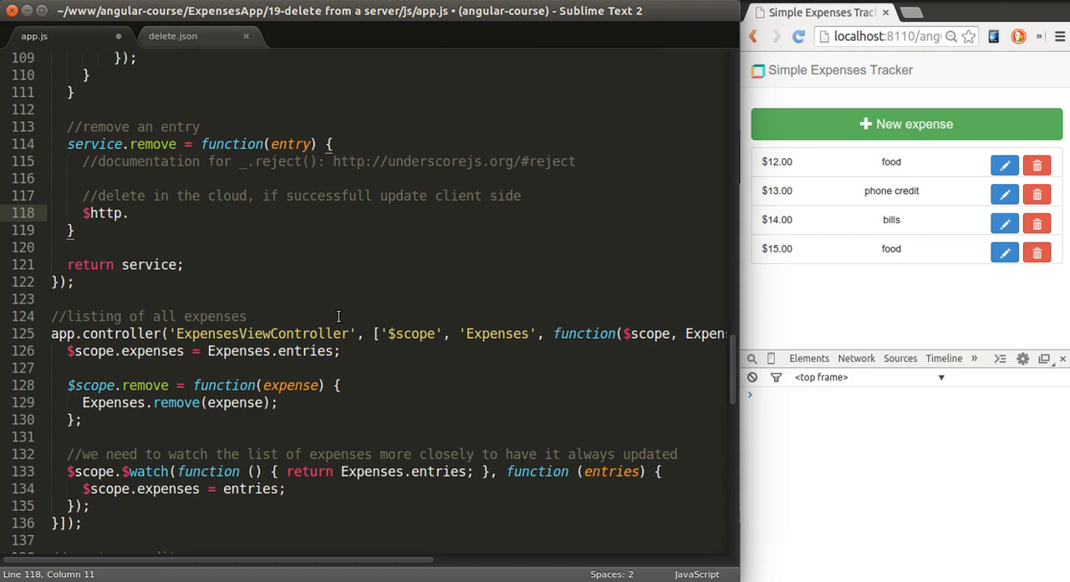
Make the call $http.post('data/delete.json', {id: entry.id}).
left_click(130, 213)
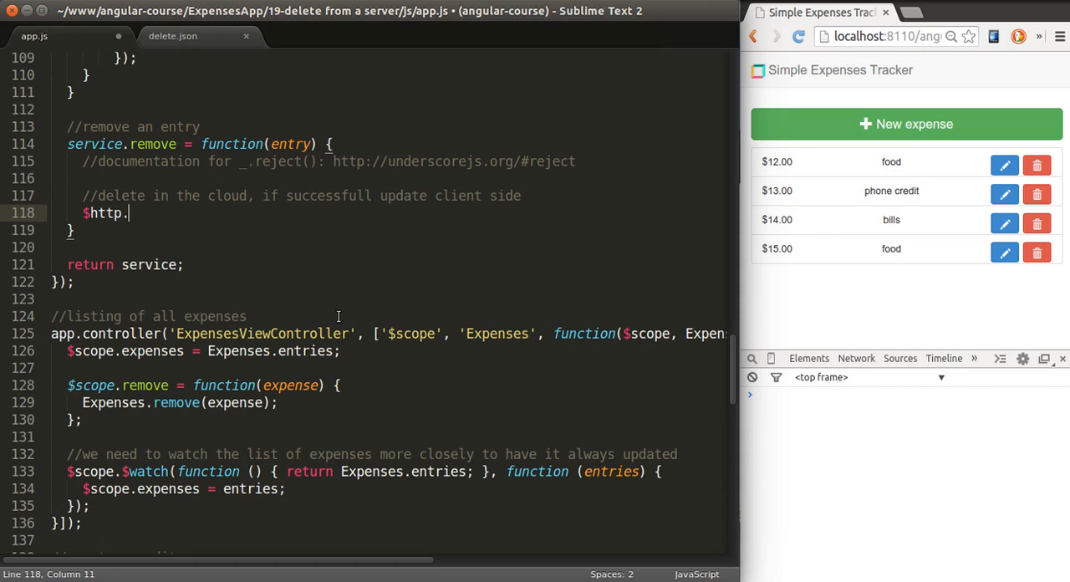
type("delete")
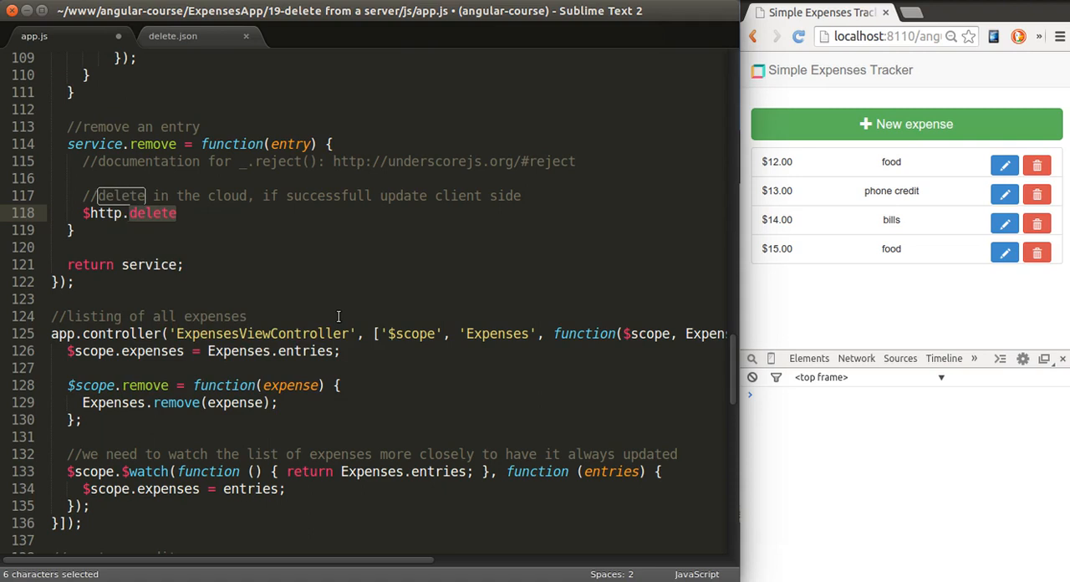
type("post('")
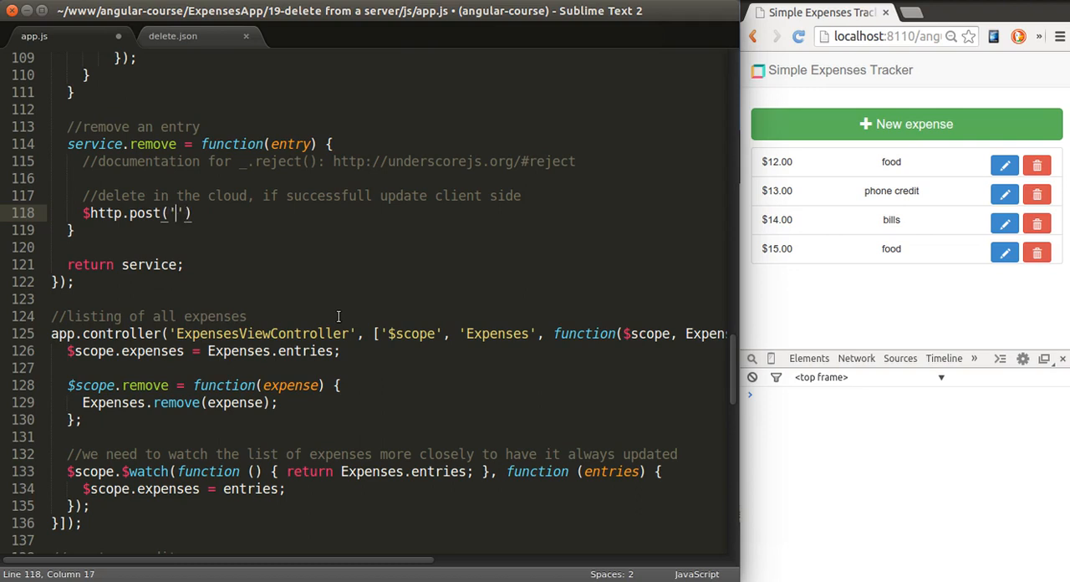
type("data/d")
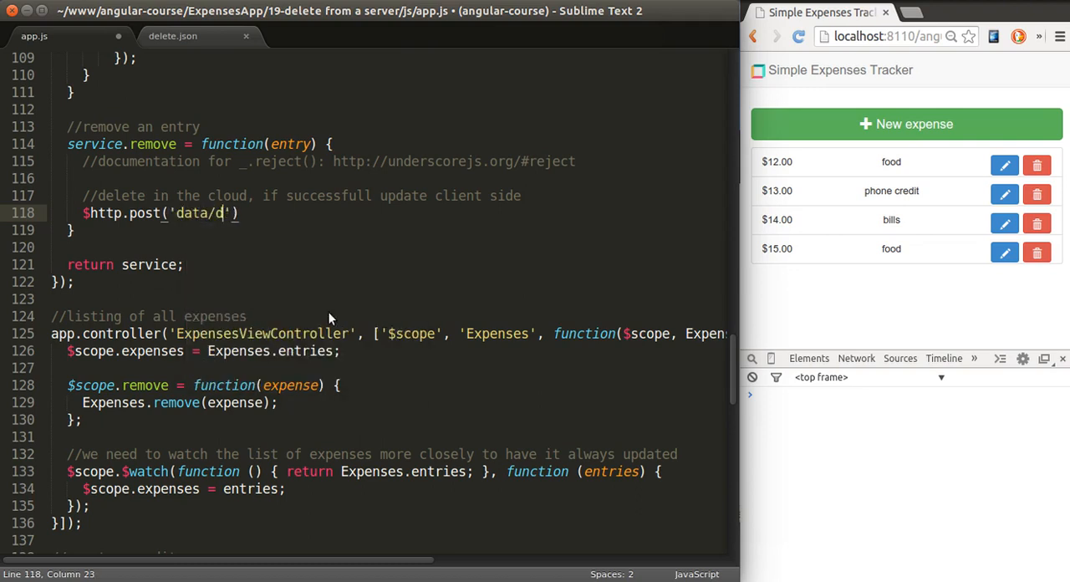
type("elete.json")
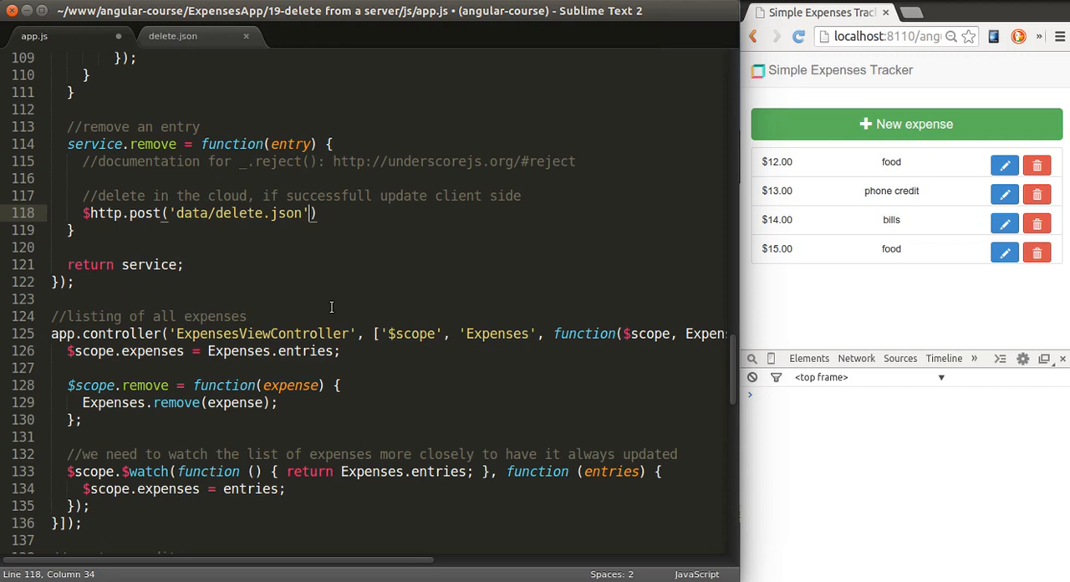
type(", {}")
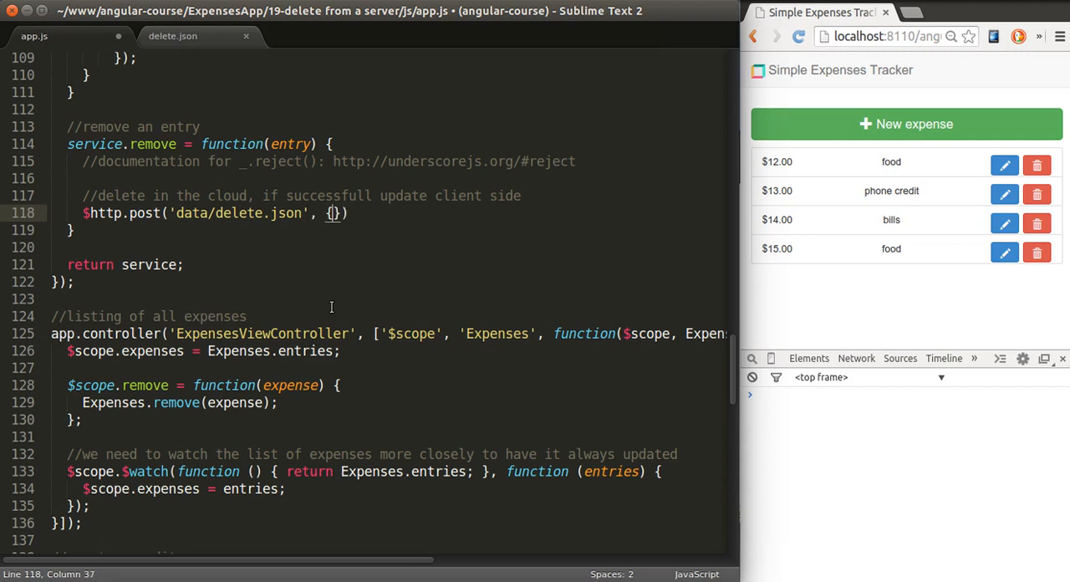
type("id")
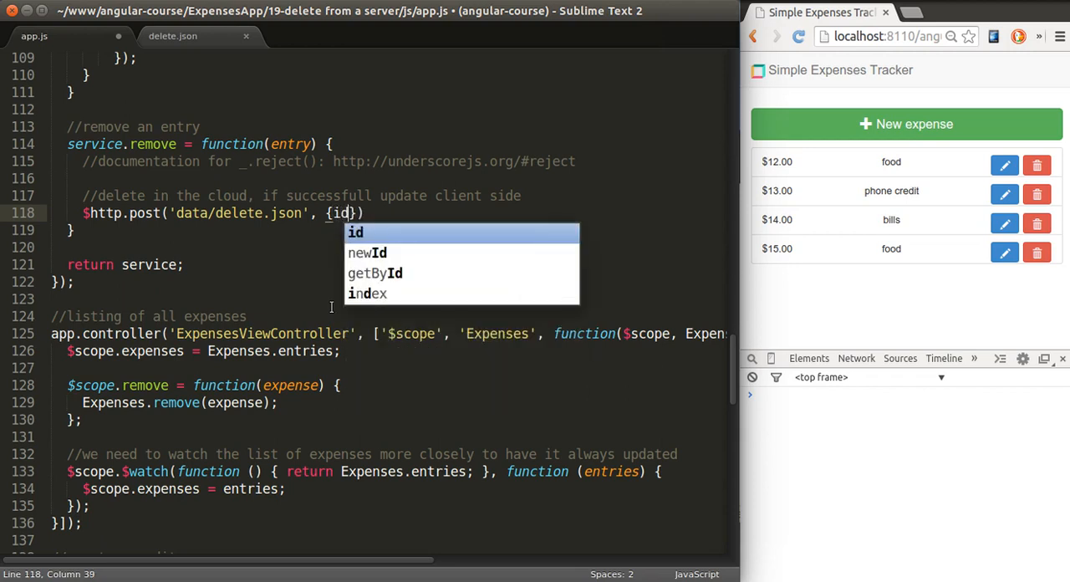
type(": entry.id")
type("s")
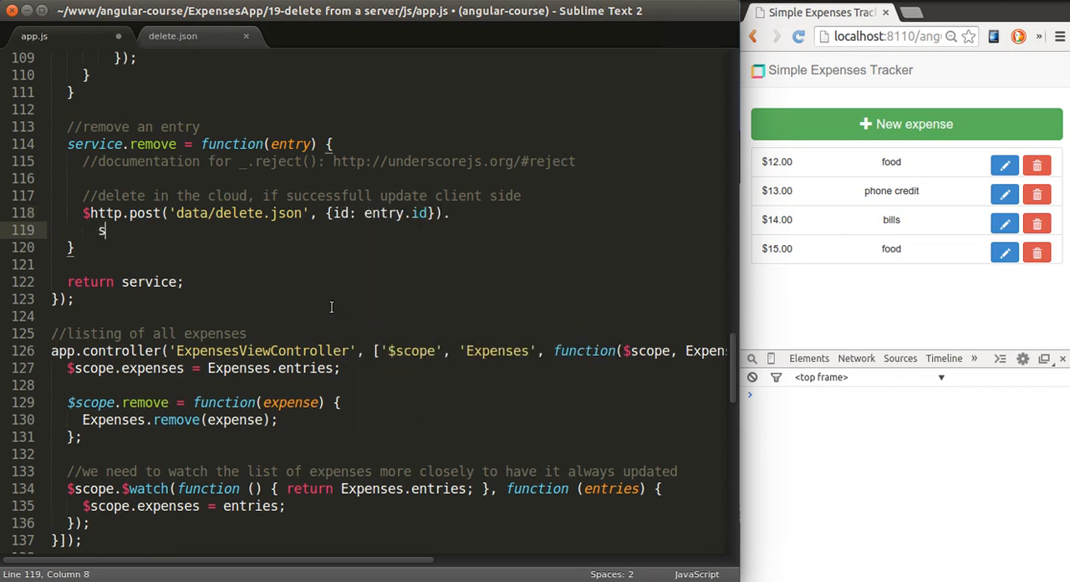
Chain a success(function(data)) callback containing an empty if(data.success) block.
type("uccess()")
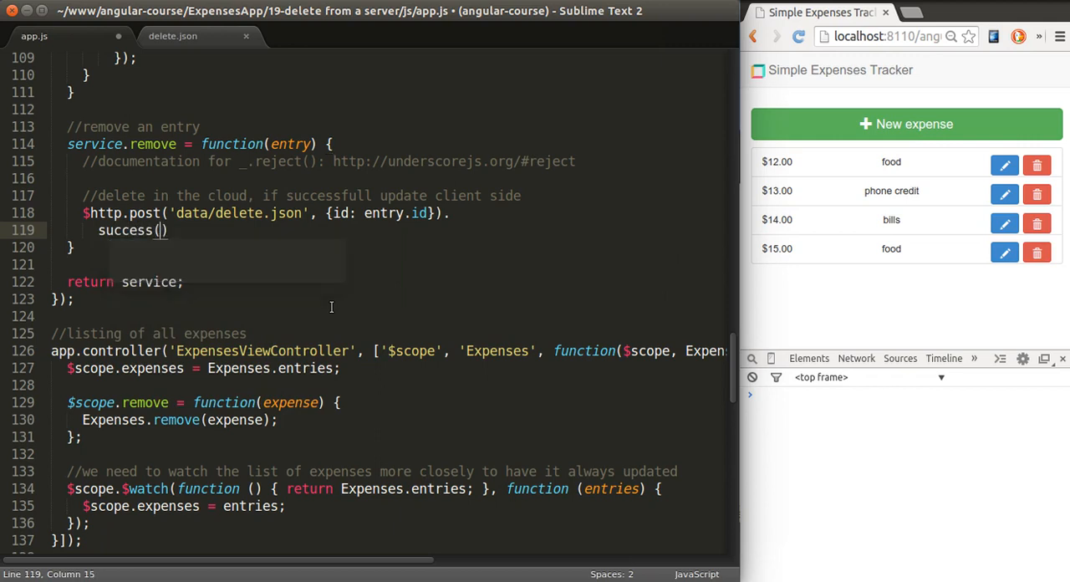
type("function(data")
type("if(data.")
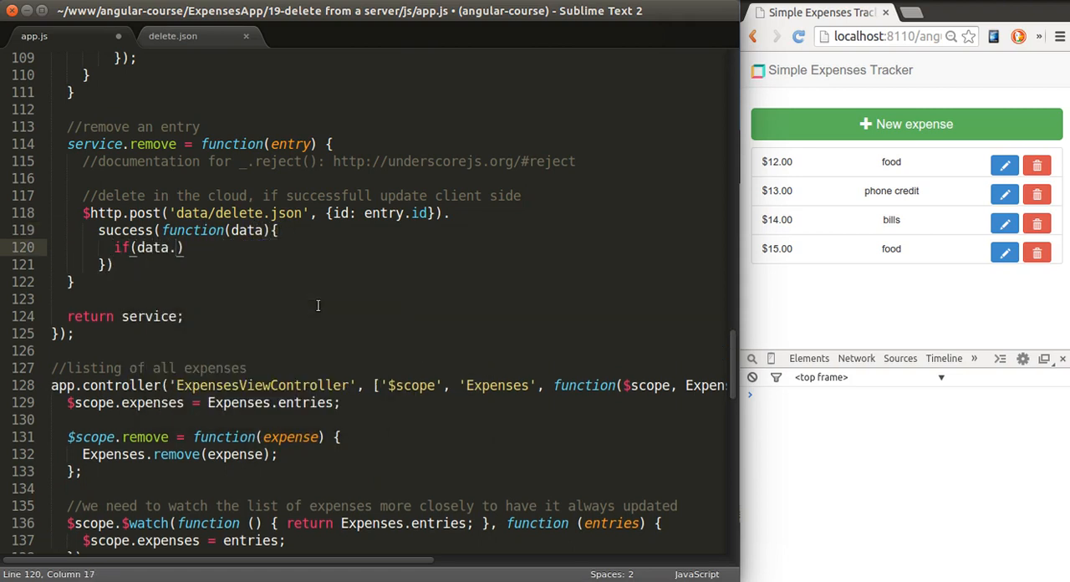
type("success")
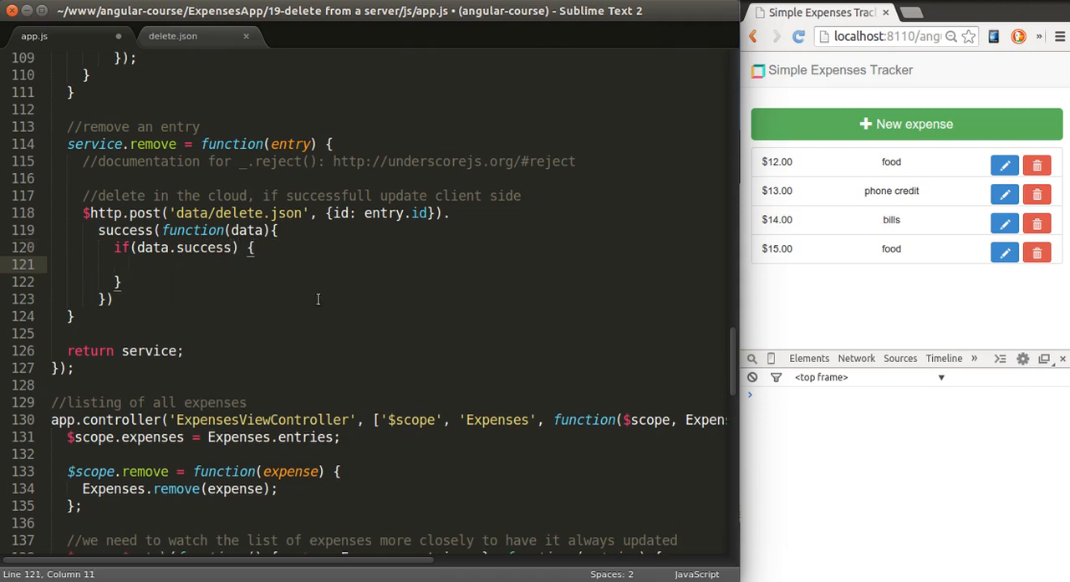
left_click(128, 264)
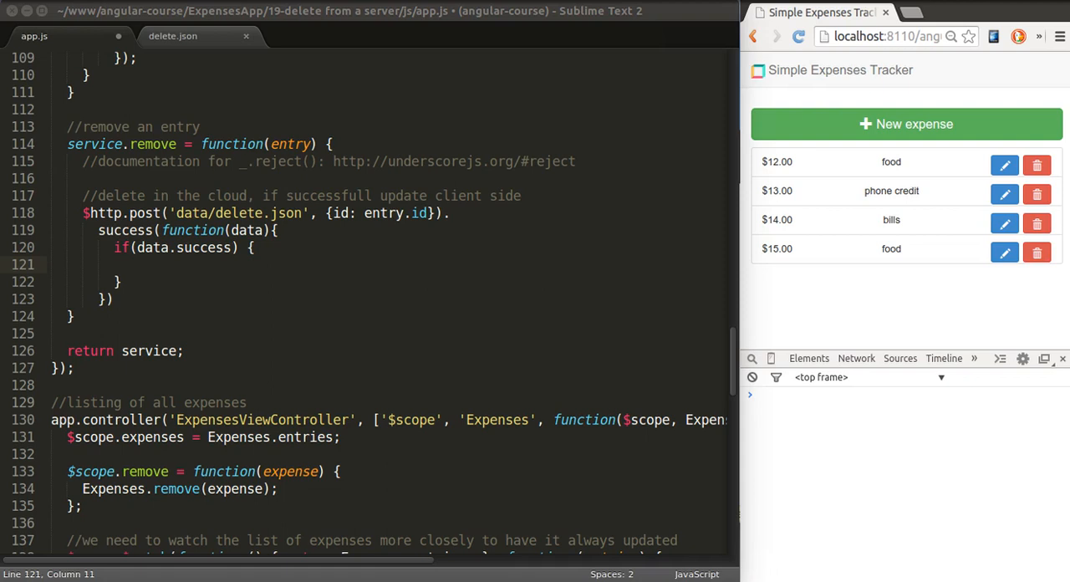
Set service.entries to _.reject(service.entries, ...) removing the element whose id equals entry.id.
left_click(130, 264)
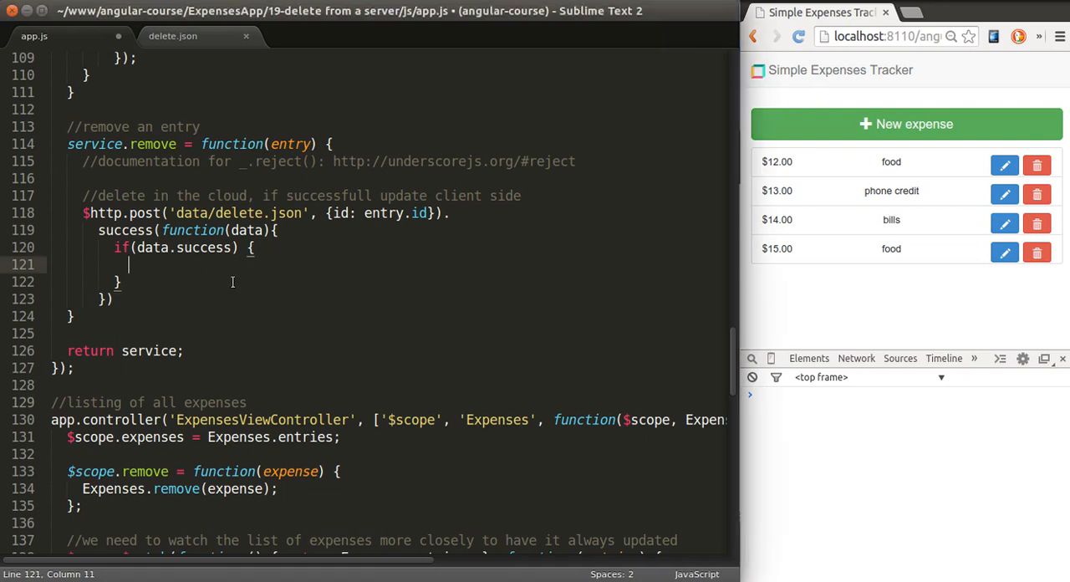
type("service.entries = _.reject(service.entries, function(element){return element.id == entry.id} );")
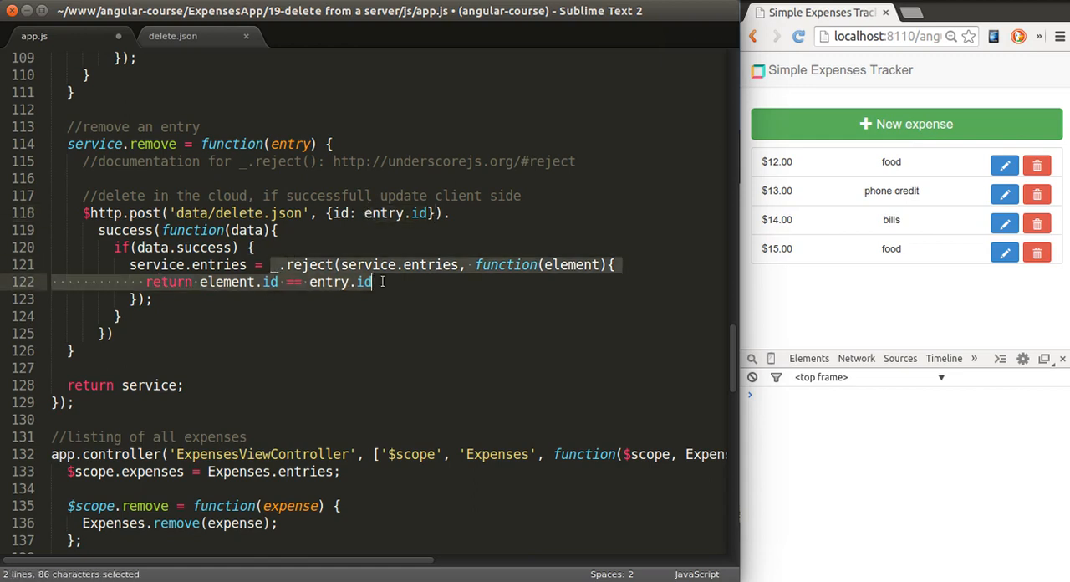
left_click(248, 264)
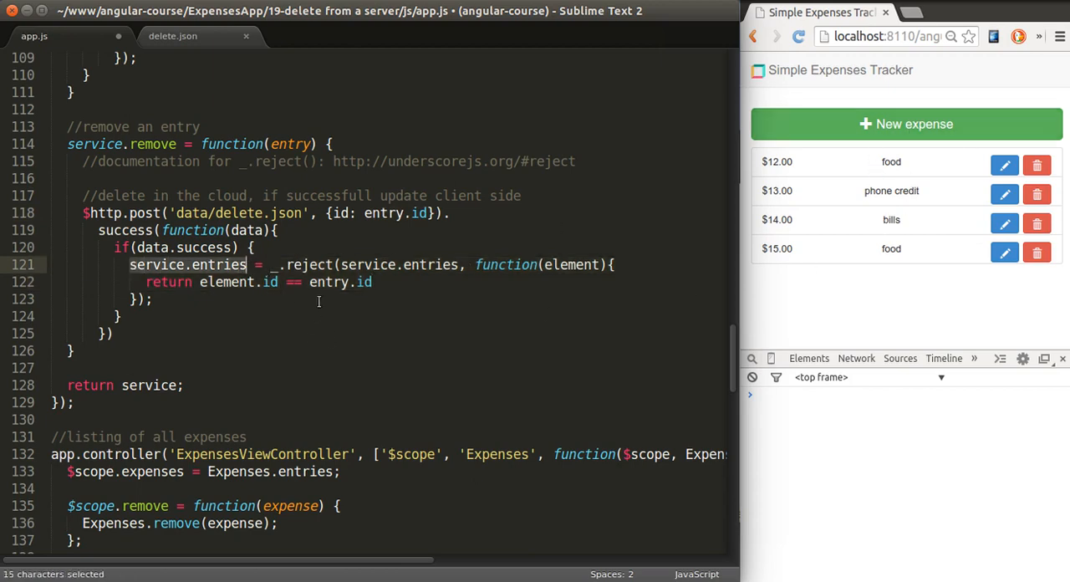
scroll("down", 3)
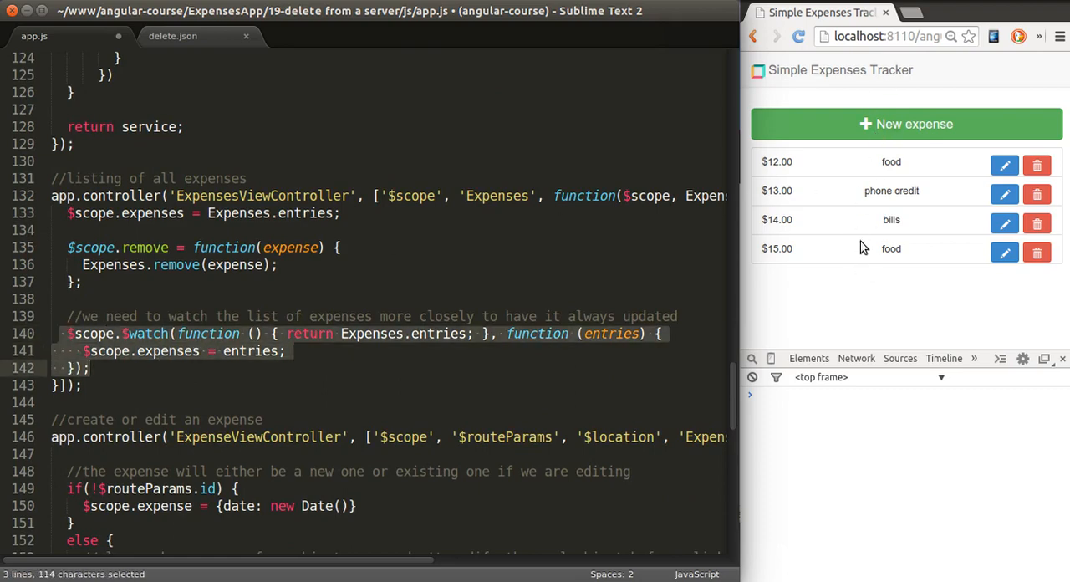
scroll("up", 3)
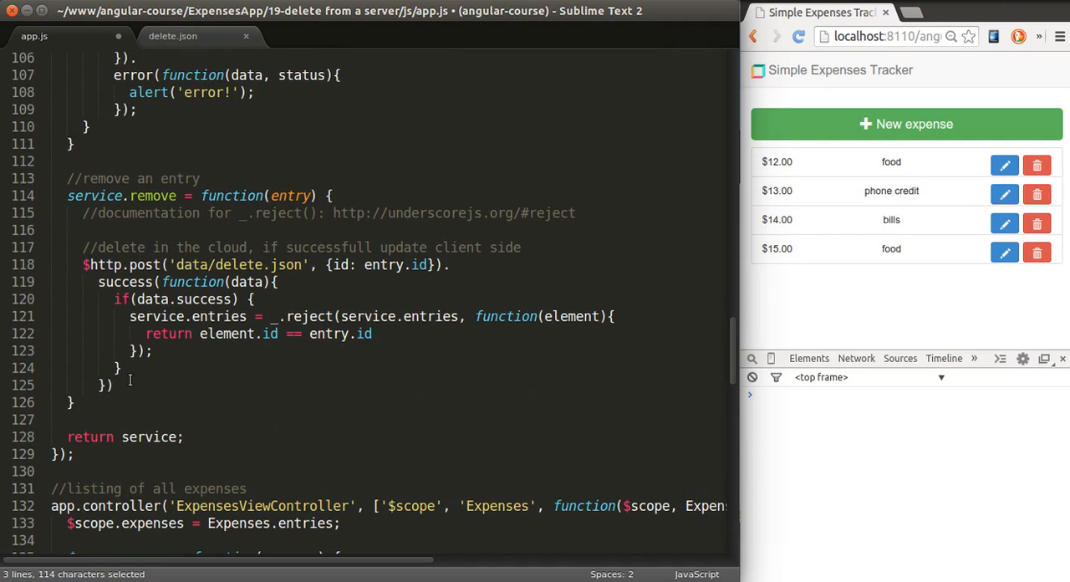
Chain .error(function(data, status)) that calls alert('error!').
type("error(")
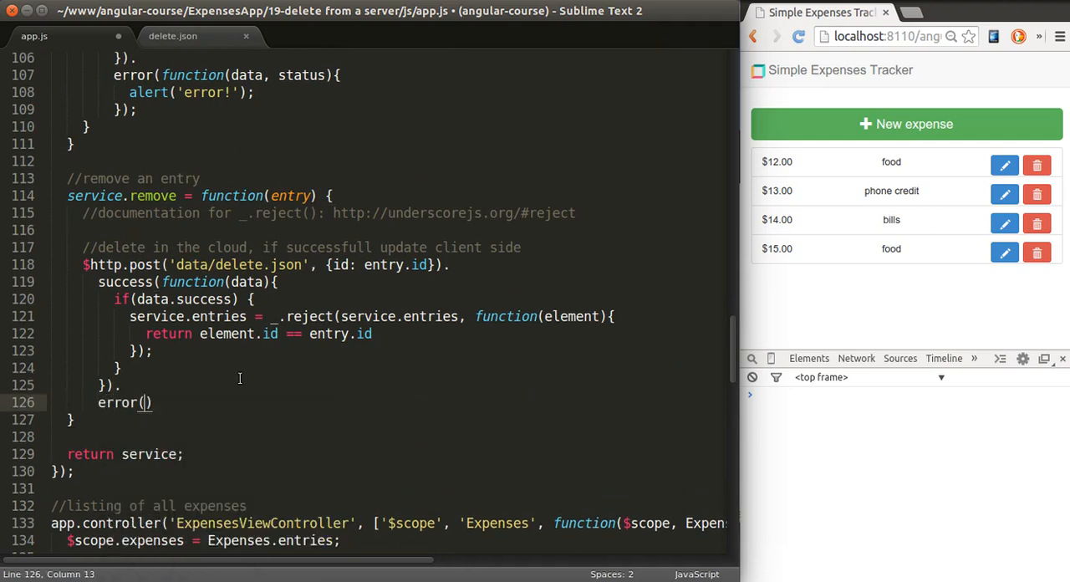
type("function(date")
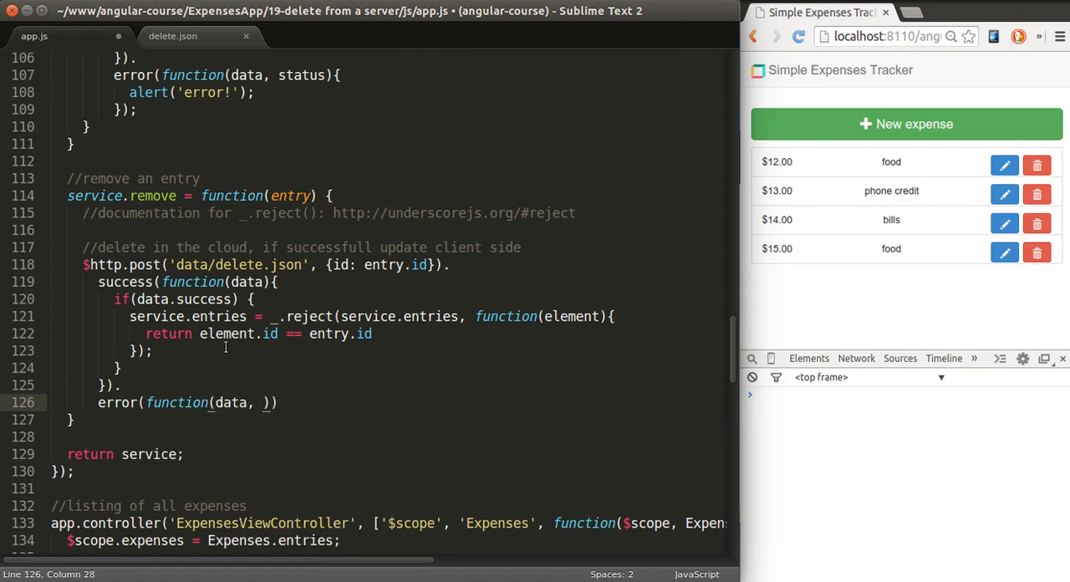
type("status){")
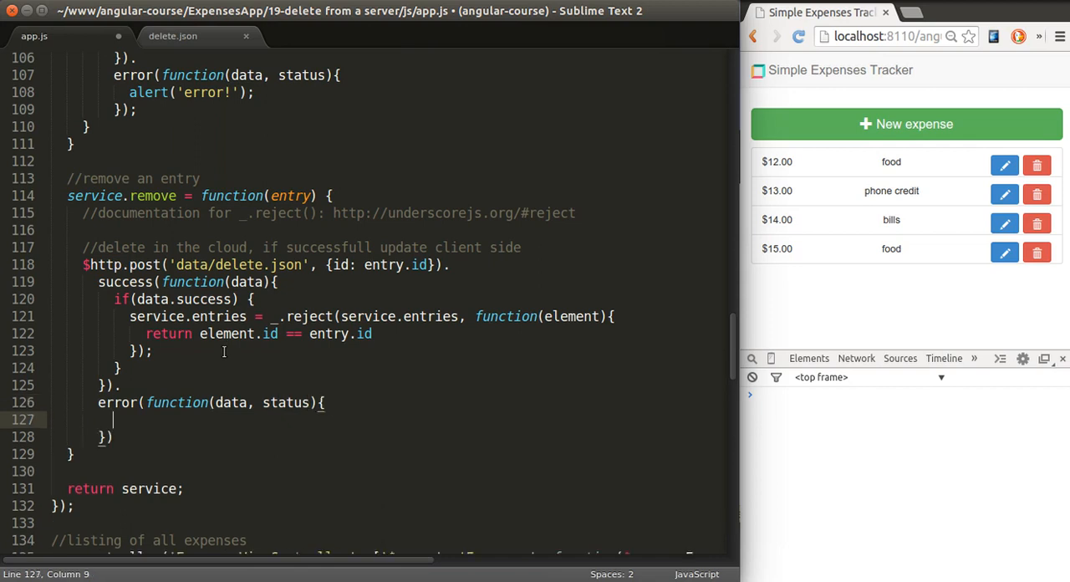
type("a")
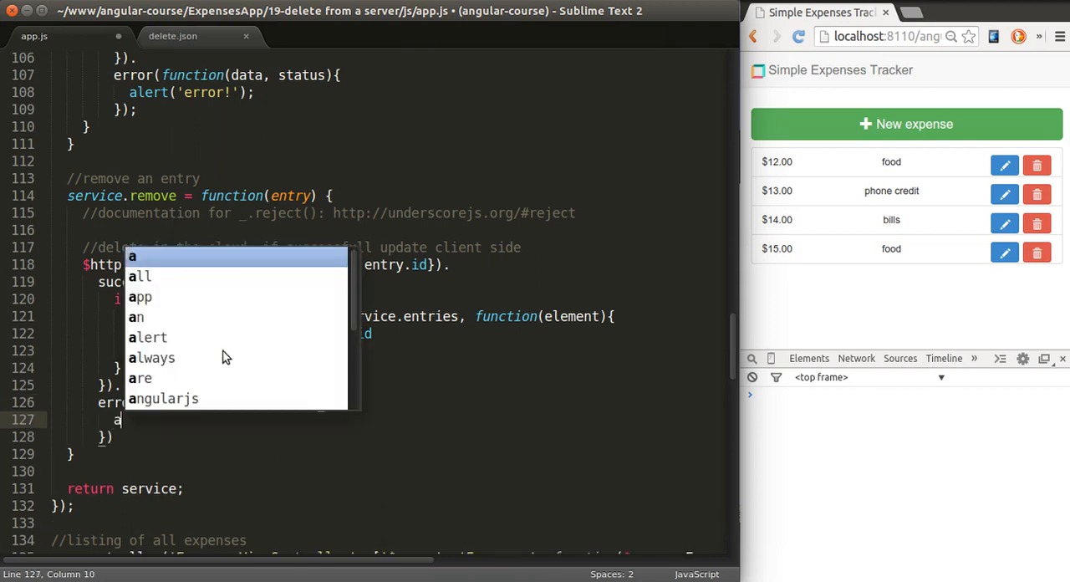
type("error!');")
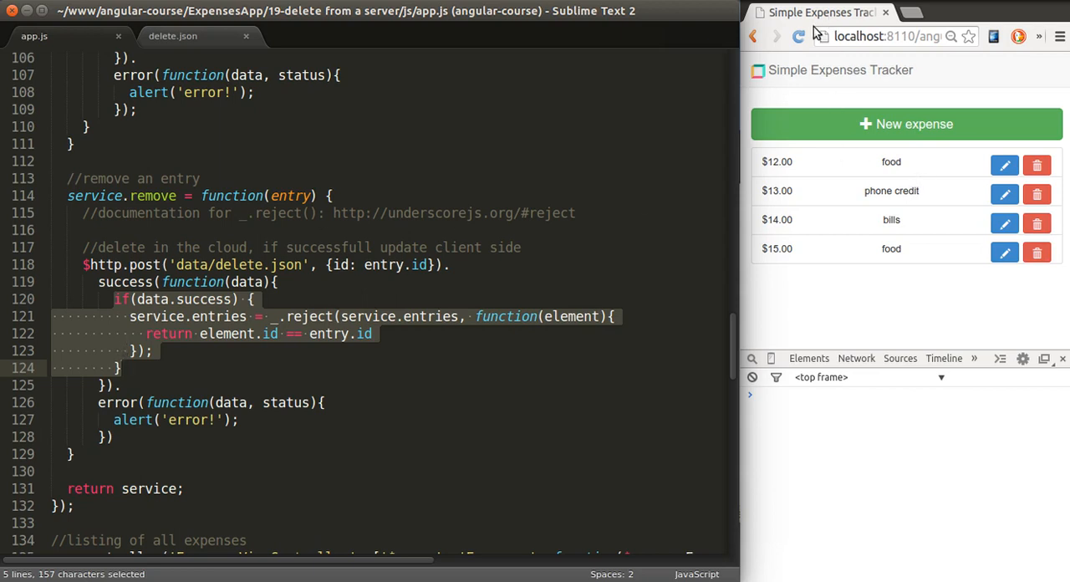
In Chromium, show network requests and delete the $15.00 food and $14.00 bills expenses.
left_click(797, 36)
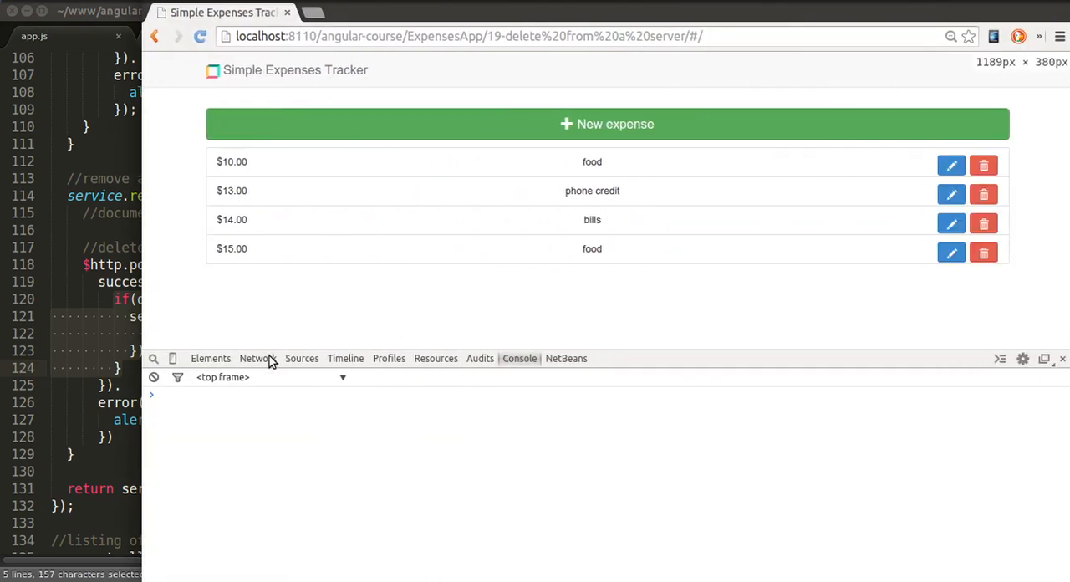
left_click(257, 358)
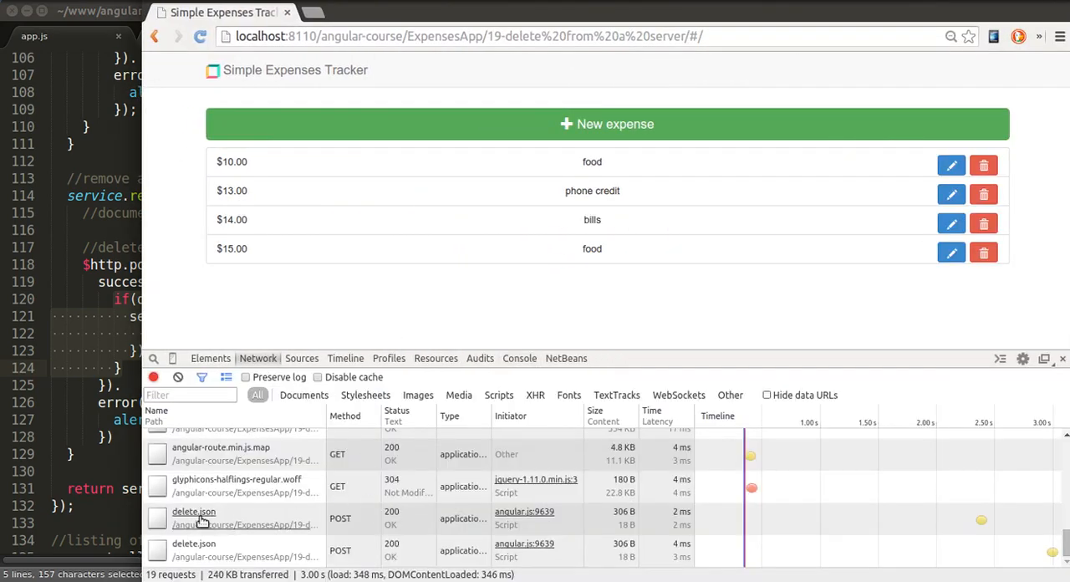
left_click(984, 251)
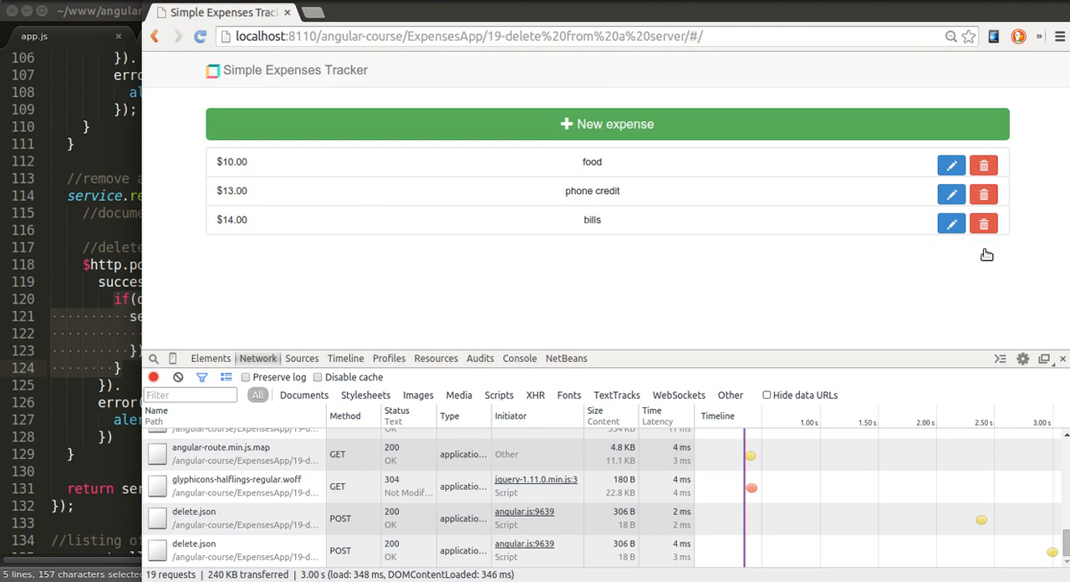
left_click(984, 223)
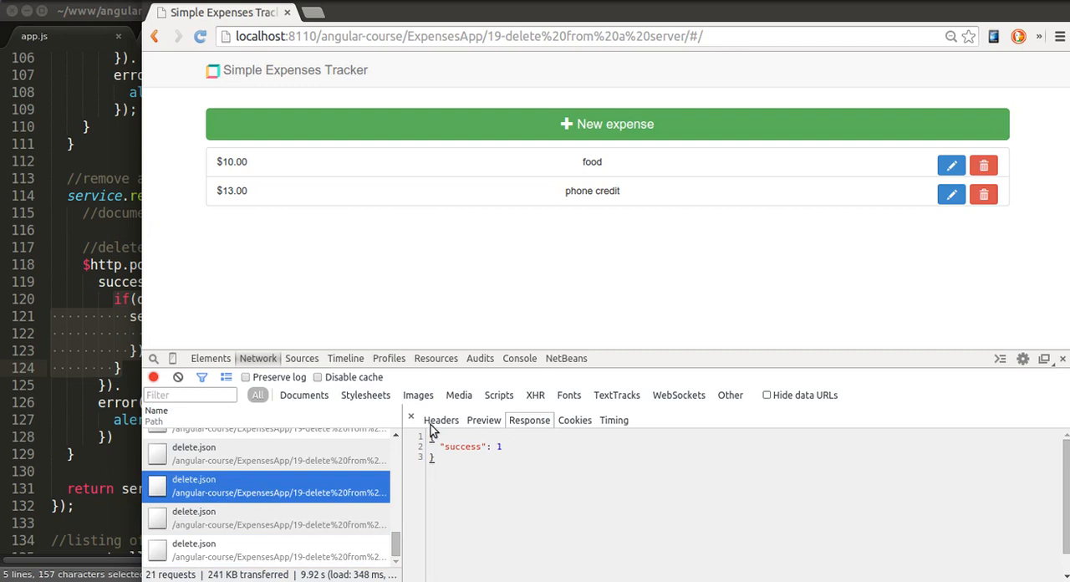
Inspect both delete.json request payloads, checking the sent ids 3 and 6.
left_click(441, 419)
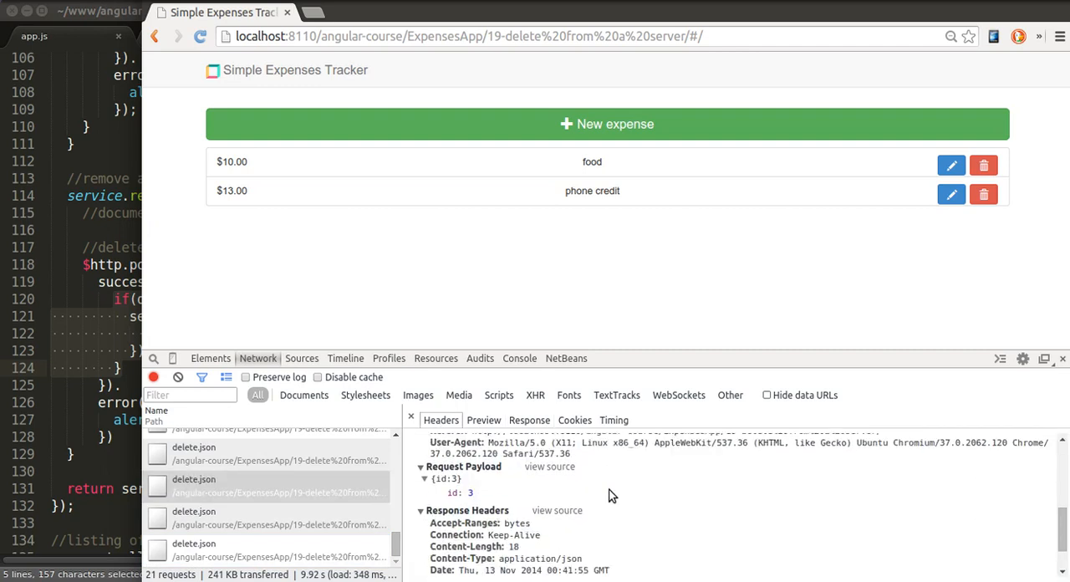
double_click(457, 492)
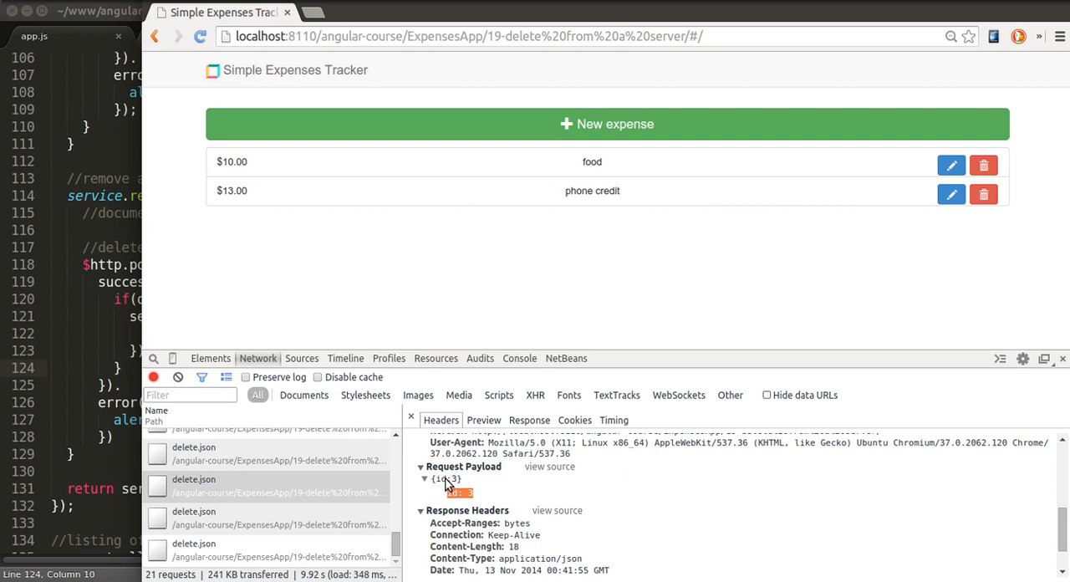
left_click(268, 517)
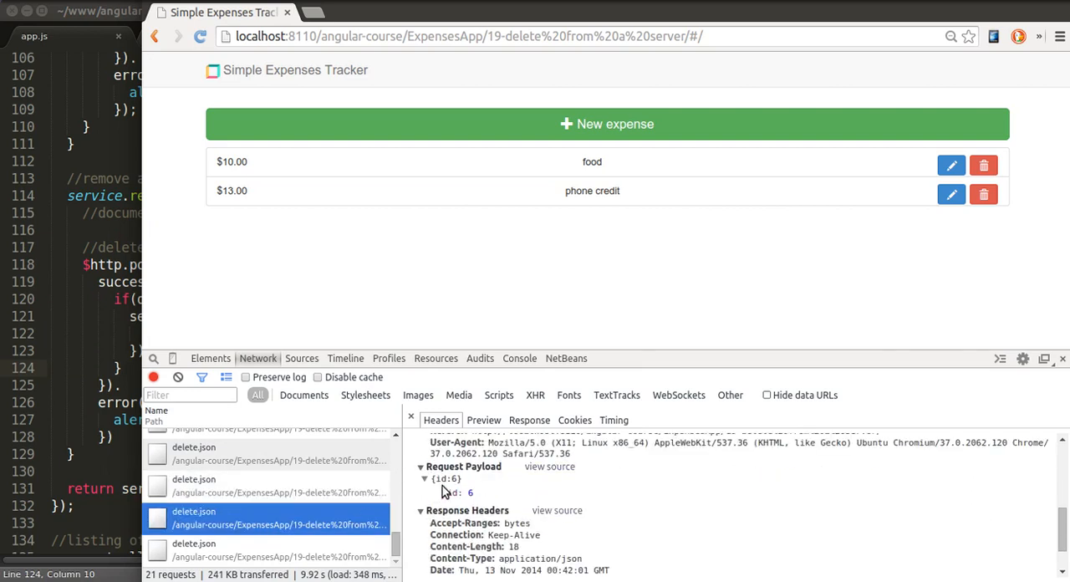